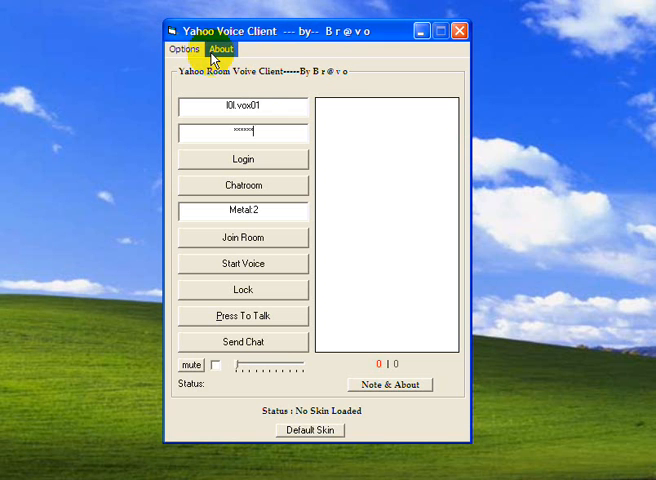
- Apply the Galaxy skin from Options > Skins and dismiss the trial notice
click(188, 49)
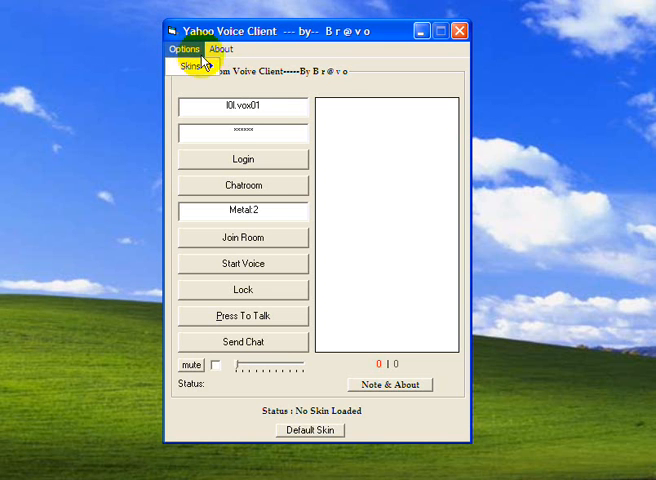
click(192, 67)
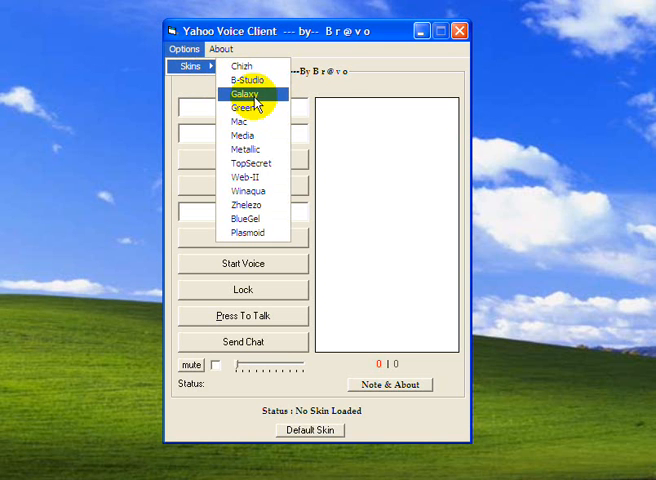
click(243, 93)
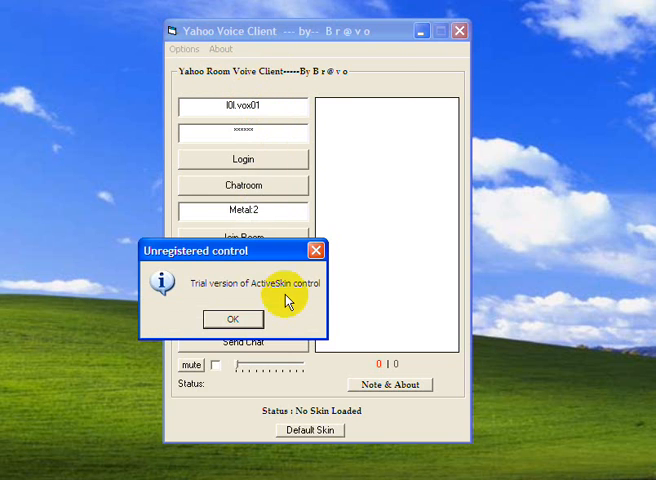
click(231, 318)
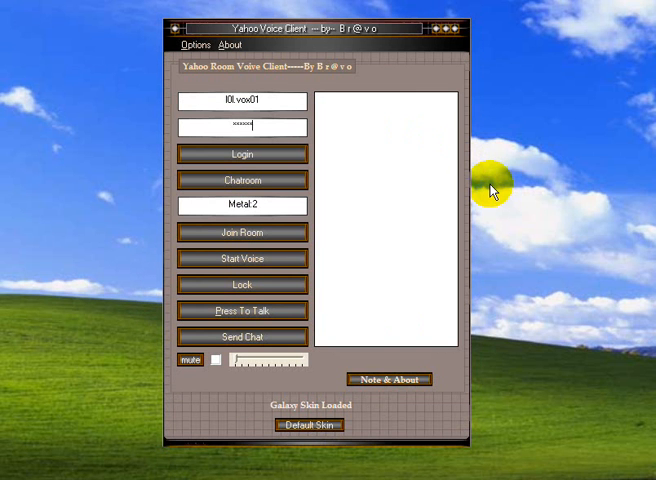
mouse_move(200, 83)
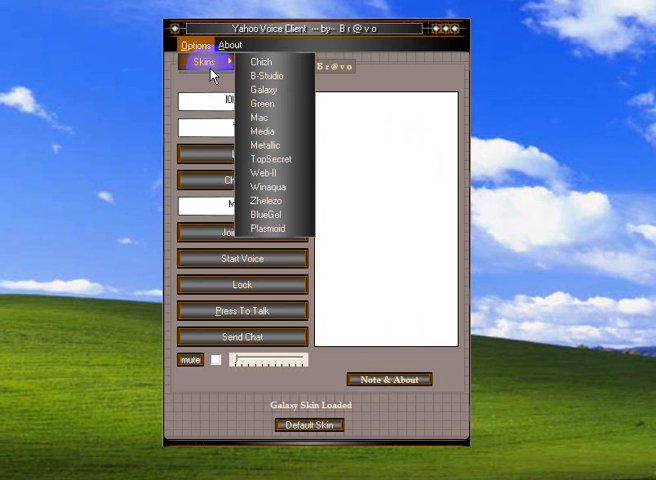
- Switch to the Mac, then Zhelezo skins, finishing on Plasmoid
click(258, 115)
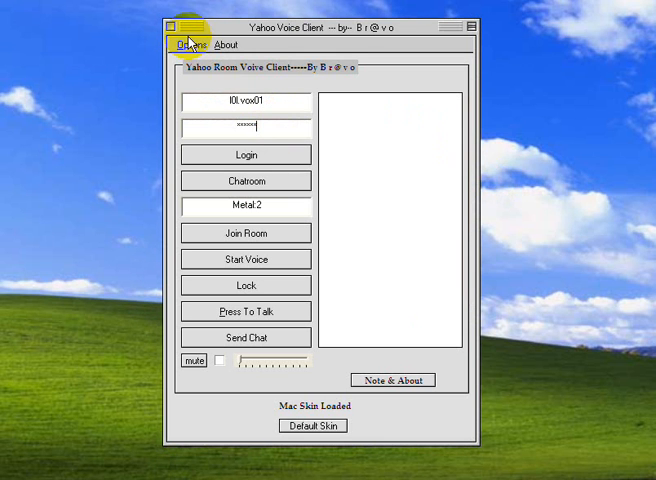
click(190, 44)
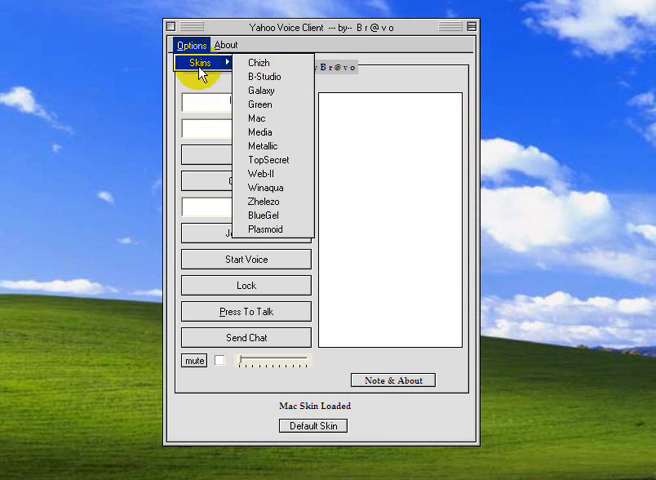
click(262, 201)
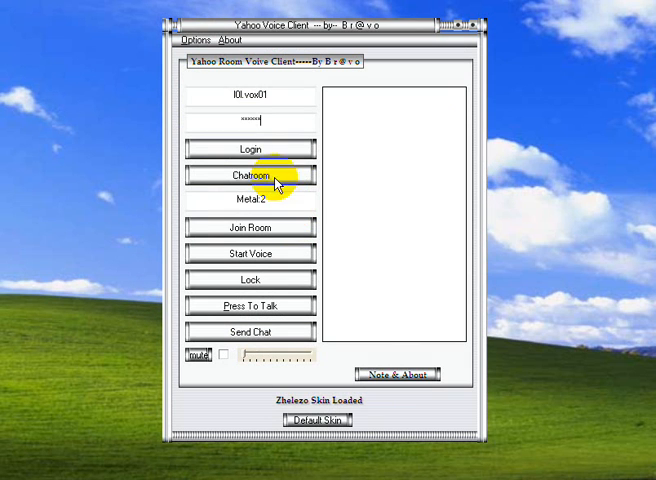
click(197, 40)
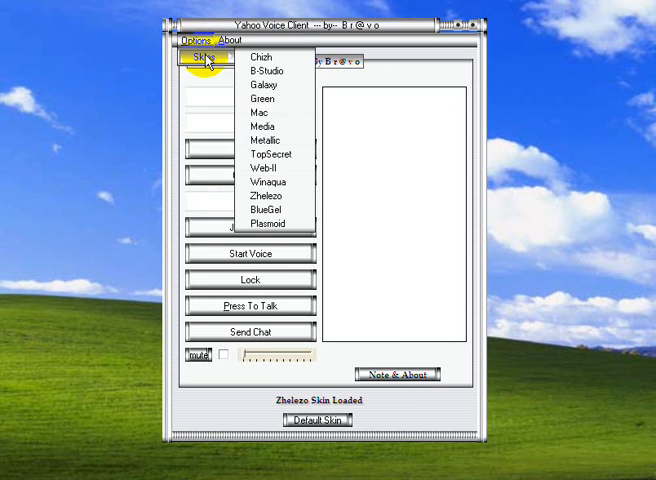
click(266, 222)
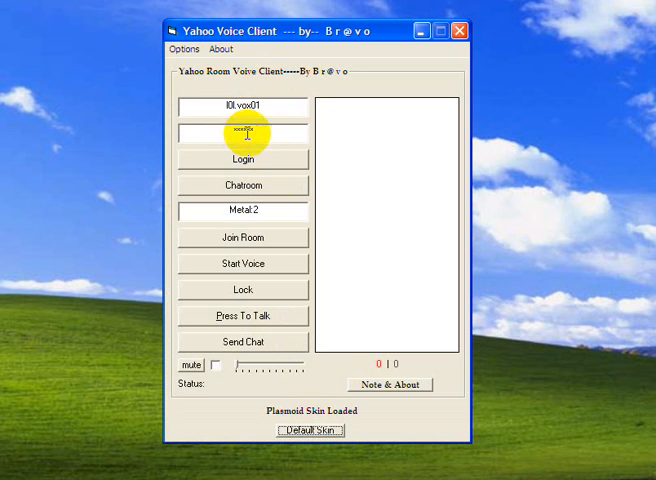
- Log in to the Yahoo account in the Plasmoid-skinned client
click(242, 158)
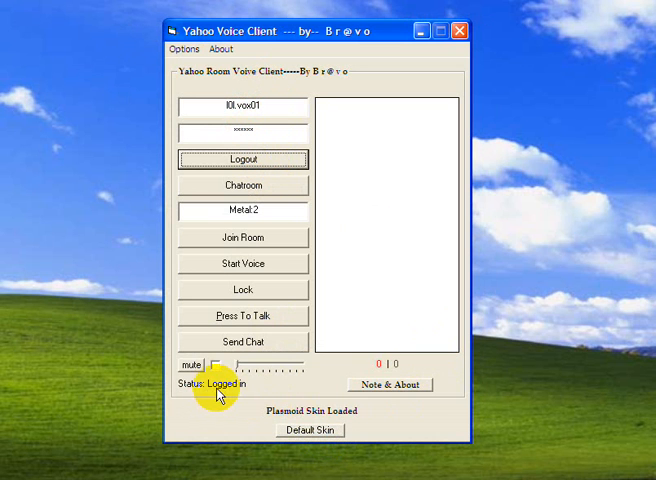
mouse_move(292, 290)
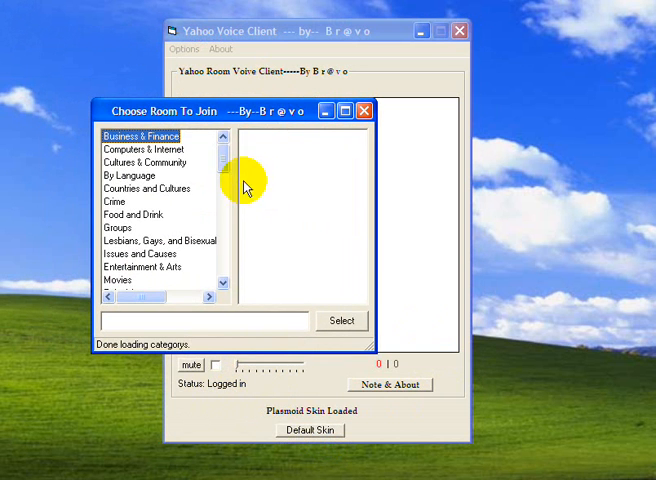
- Pick Italy:9 from the Regional room category and join it
click(132, 214)
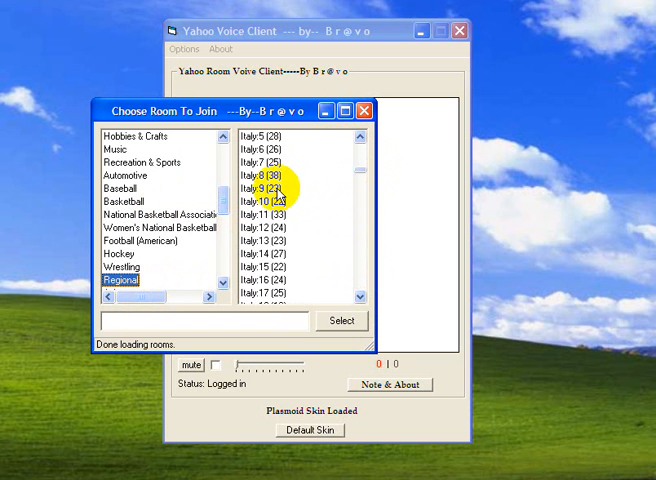
click(342, 321)
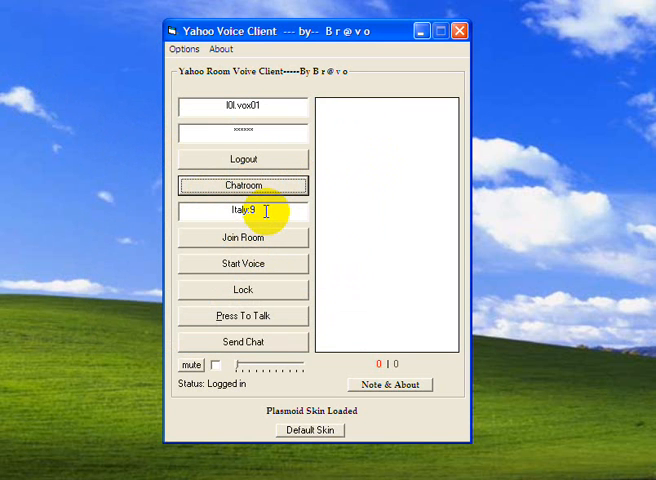
mouse_move(283, 248)
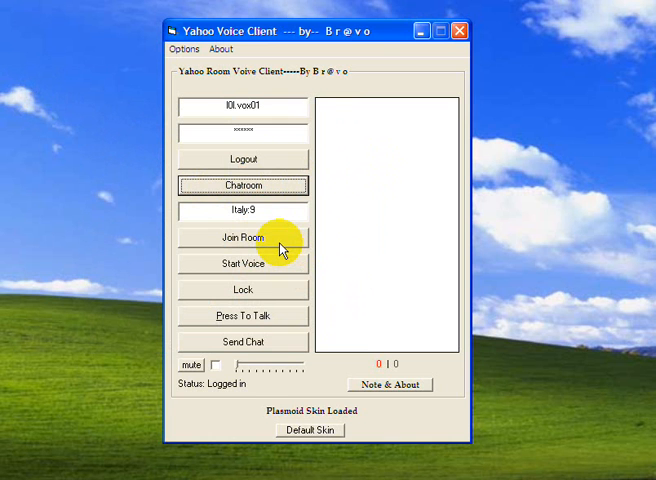
click(243, 239)
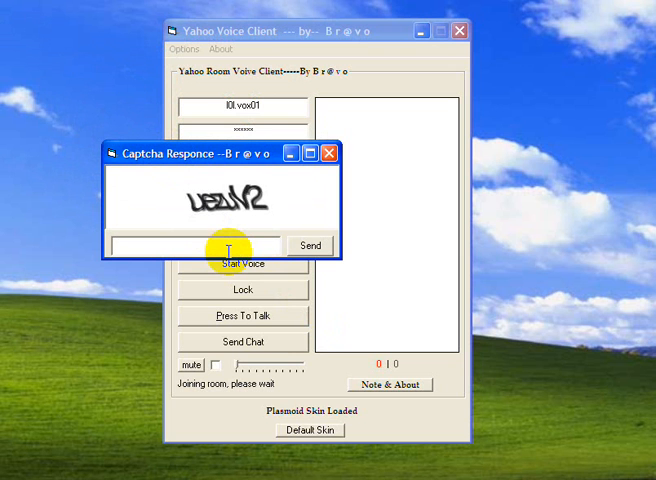
- Answer the captcha with 'ue' to enter Italy:9, then start voice
text(uezuv)
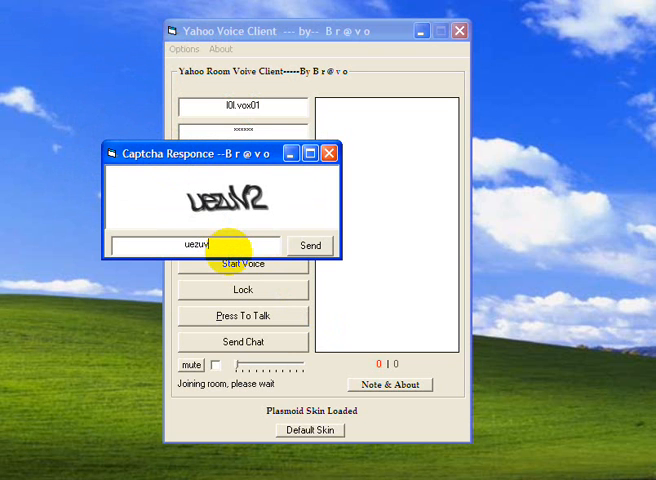
click(310, 245)
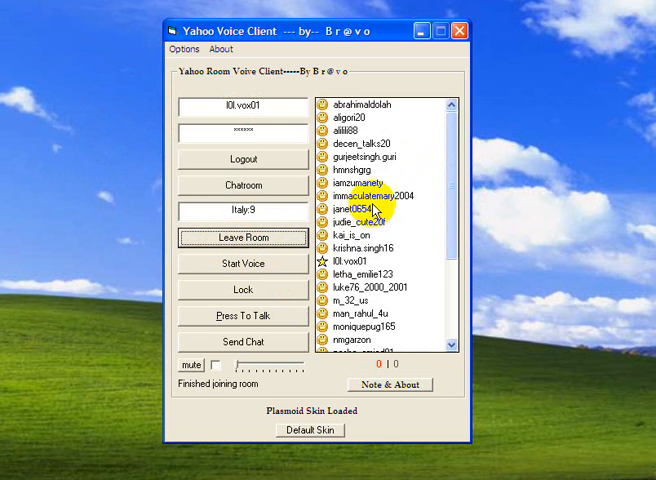
mouse_move(290, 344)
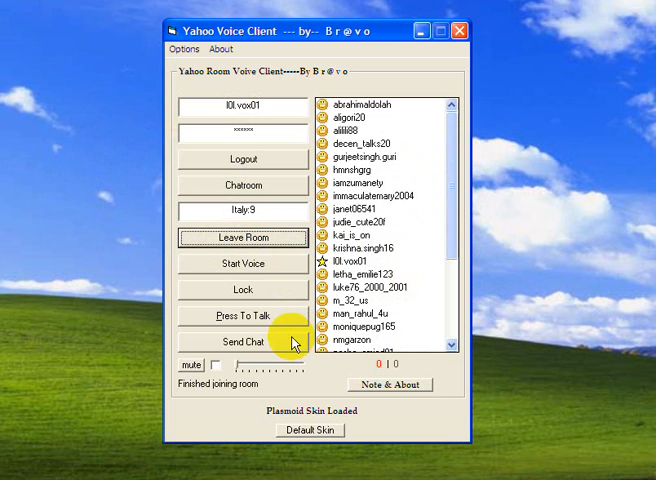
mouse_move(418, 295)
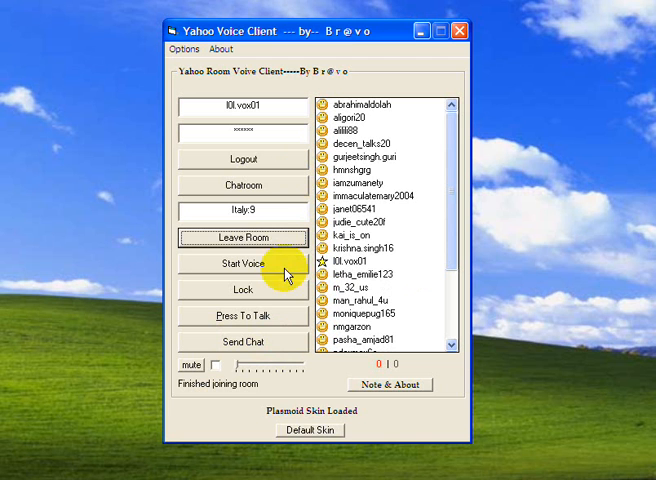
click(242, 264)
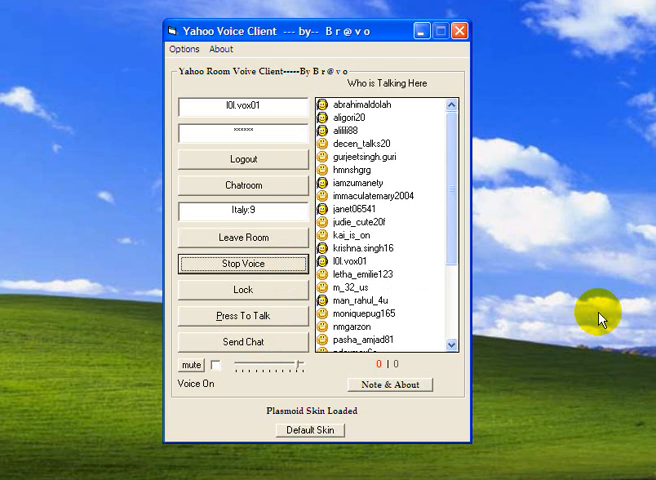
mouse_move(394, 177)
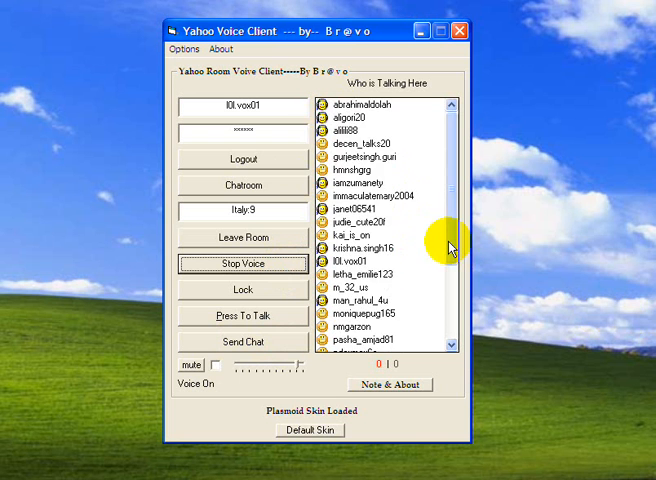
- Talk to Italy:9 using Press To Talk, then lock talking on
scroll(down, 3)
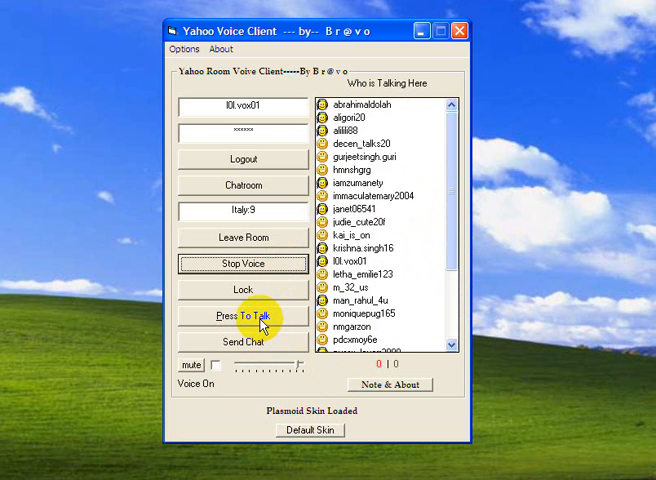
click(242, 315)
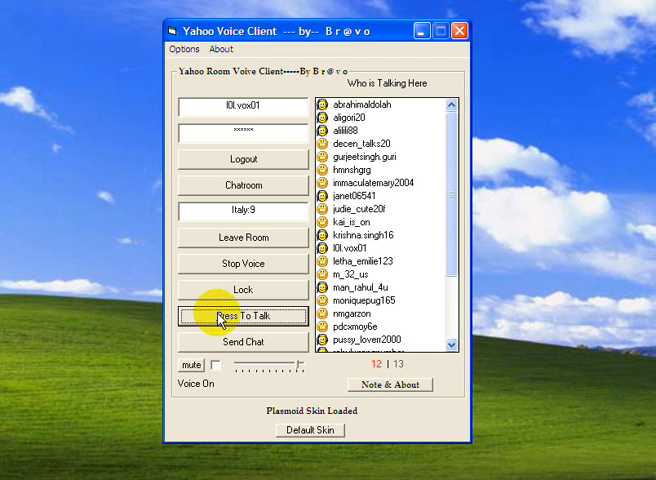
click(243, 315)
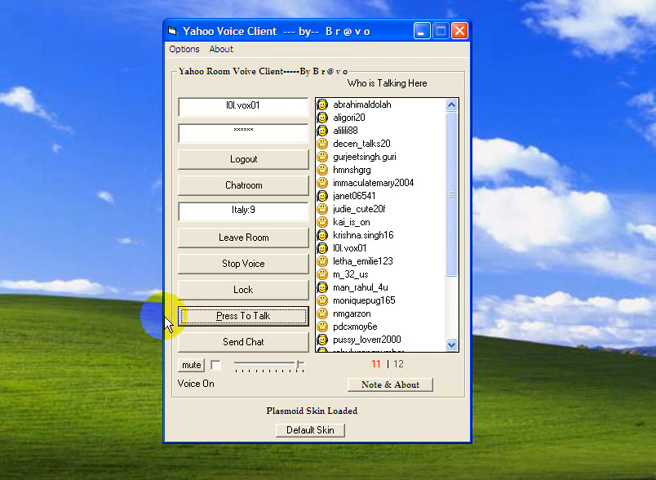
click(243, 290)
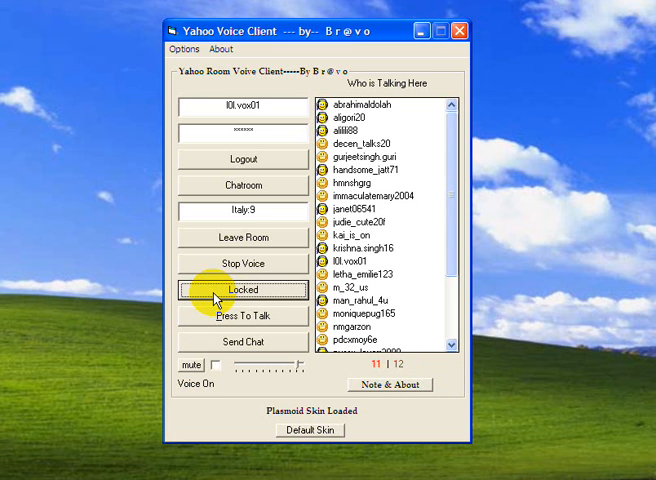
mouse_move(268, 315)
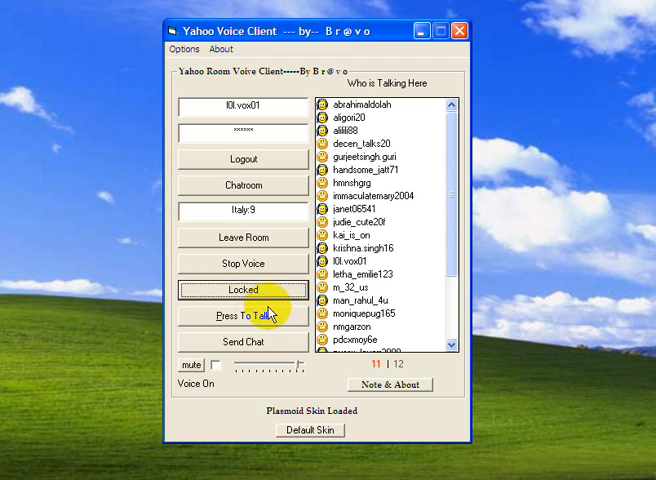
- Unlock talking, mute and unmute voice, and bring up the About menu
click(242, 290)
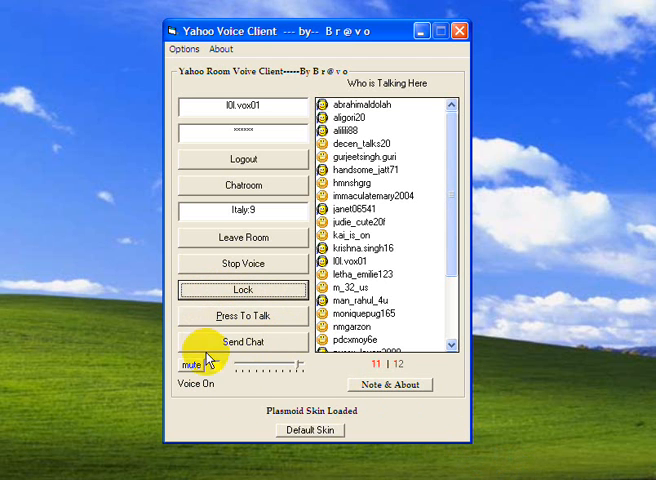
click(218, 366)
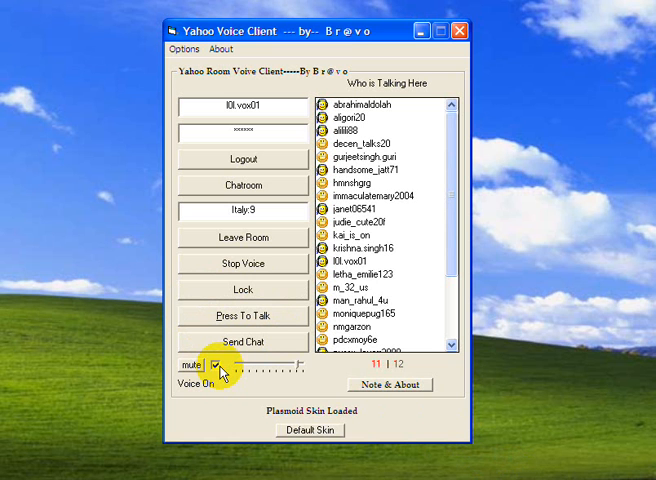
click(218, 363)
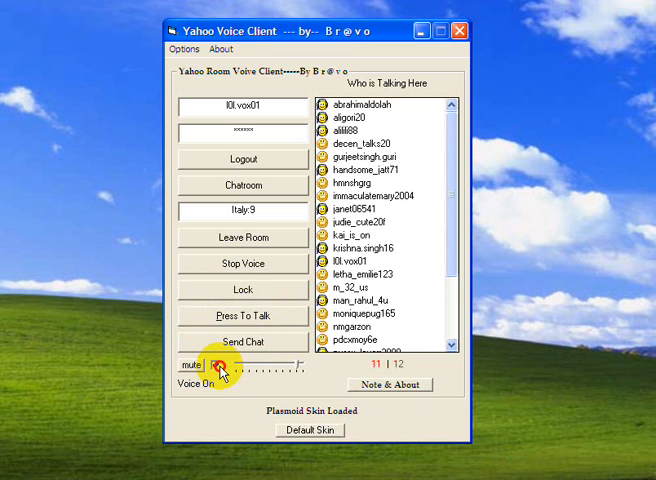
click(220, 49)
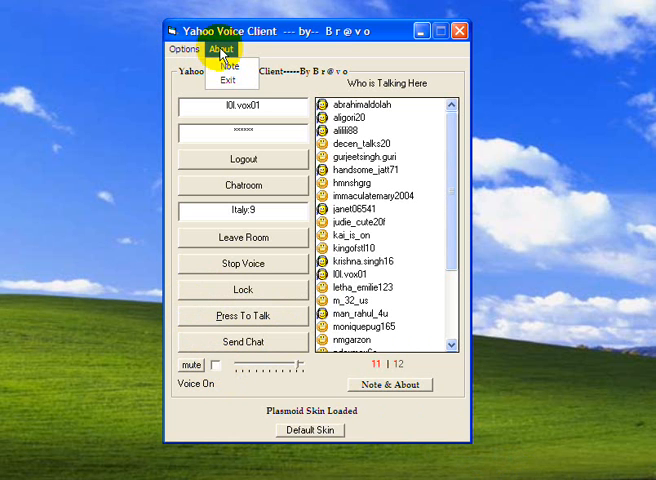
click(228, 64)
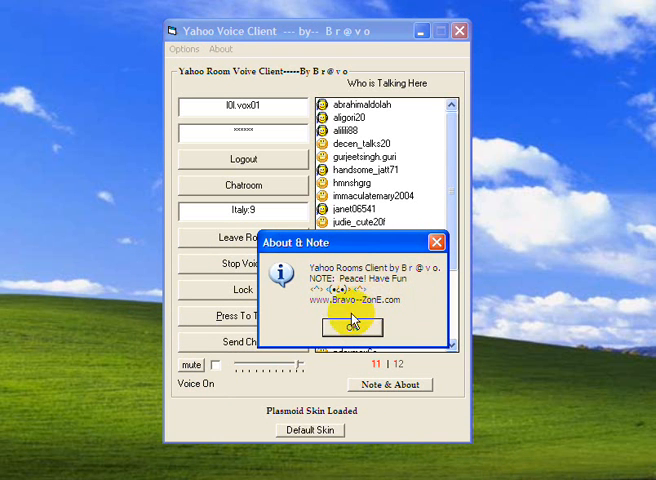
click(347, 325)
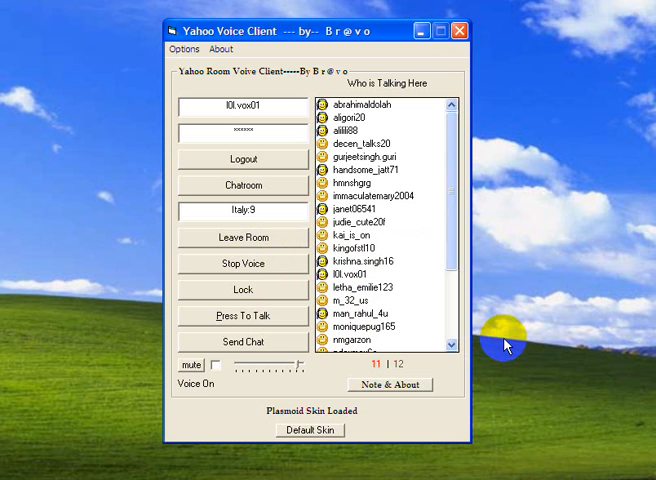
mouse_move(420, 203)
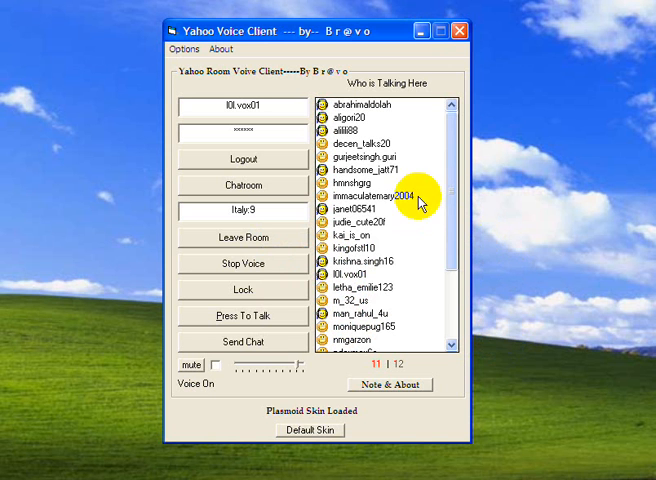
mouse_move(510, 348)
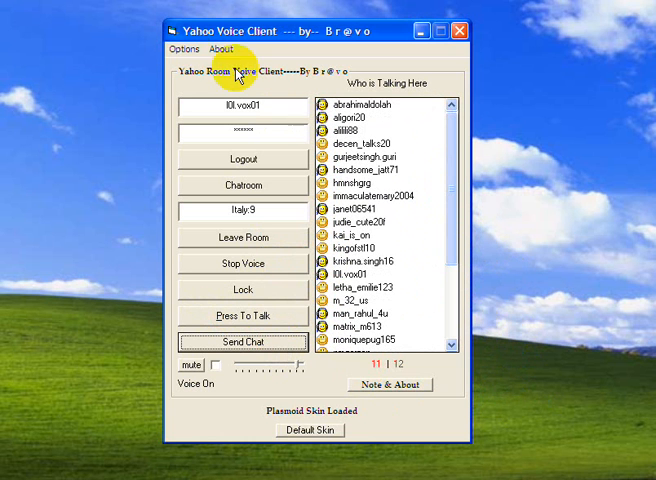
click(219, 49)
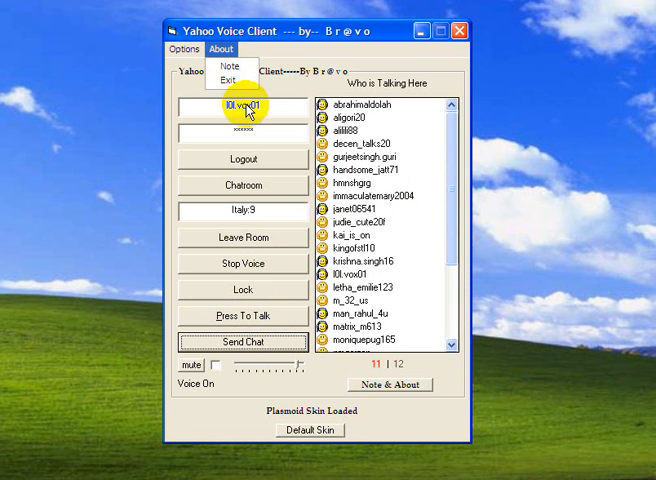
- Quit the voice client and open the Bravo-Zone forums from bravo--zone.com
click(233, 96)
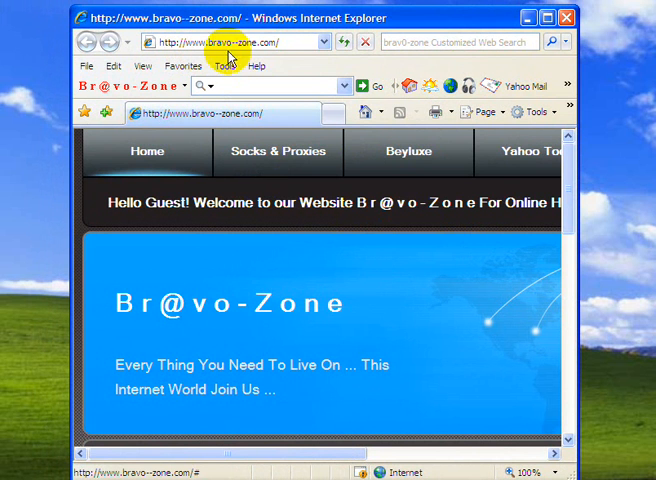
mouse_move(275, 62)
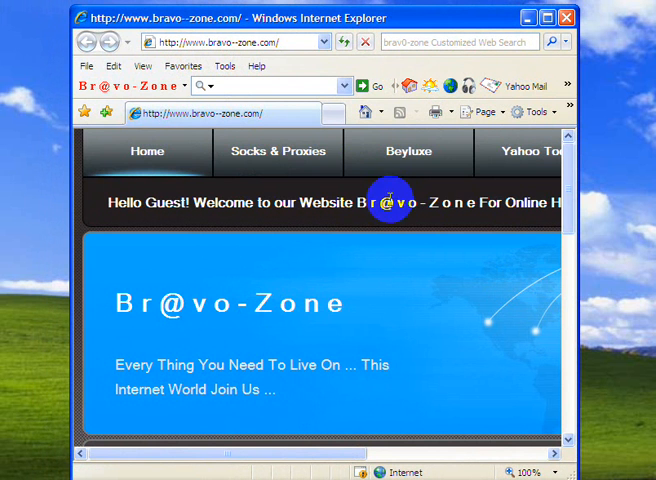
scroll(down, 3)
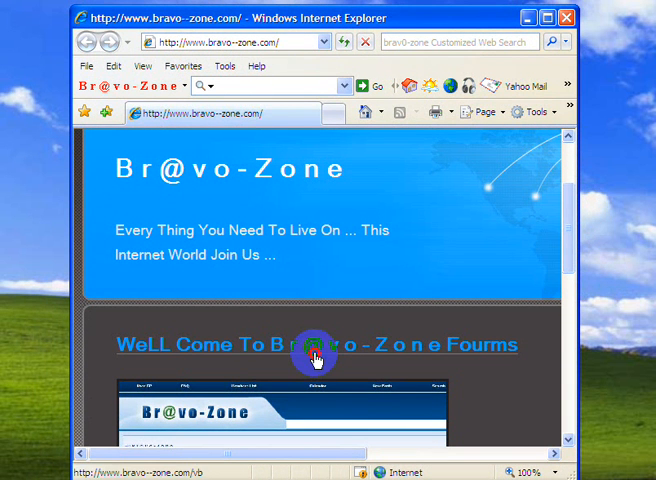
click(314, 345)
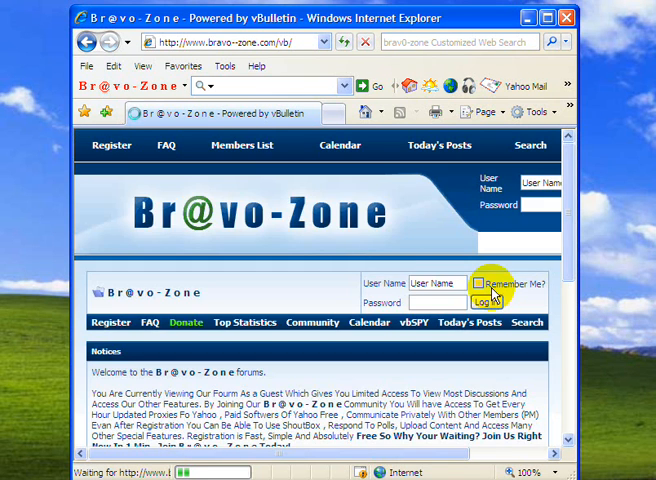
scroll(down, 3)
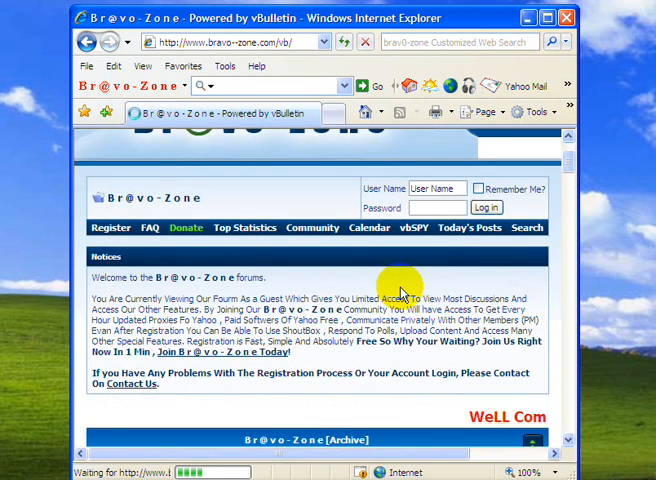
scroll(down, 3)
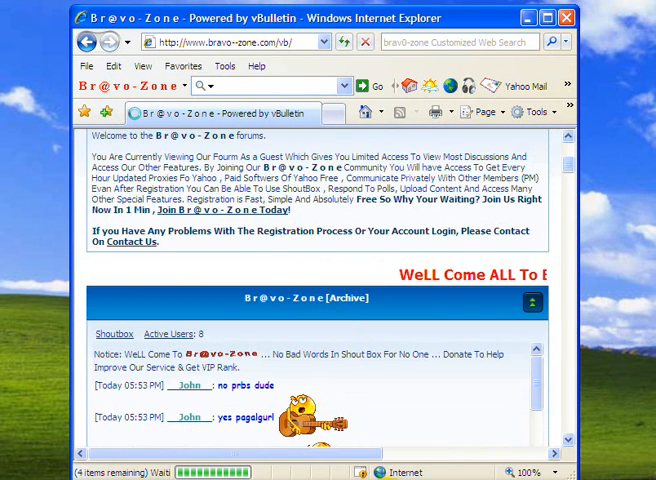